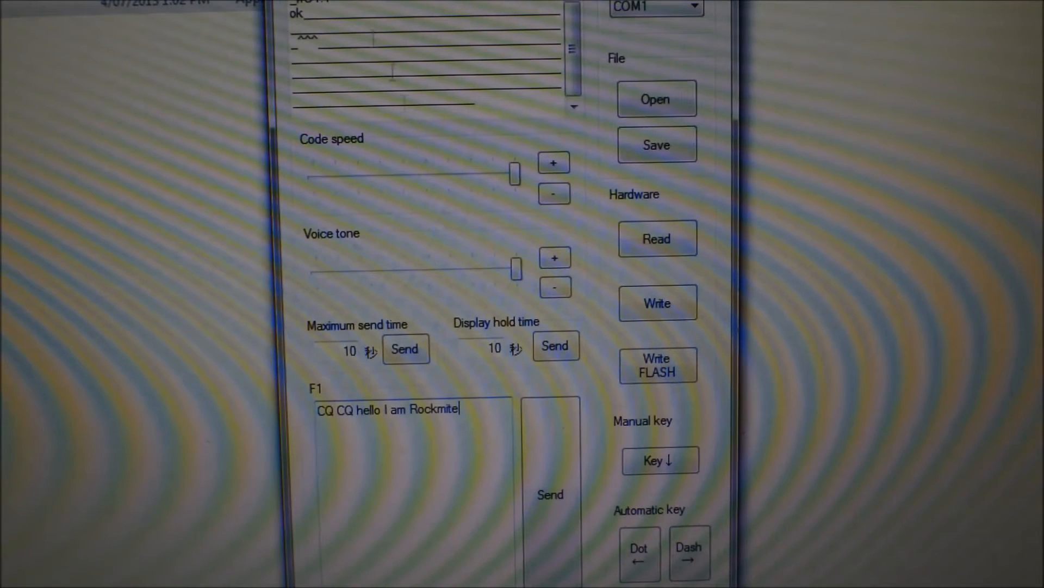
pyautogui.moveTo(658, 38)
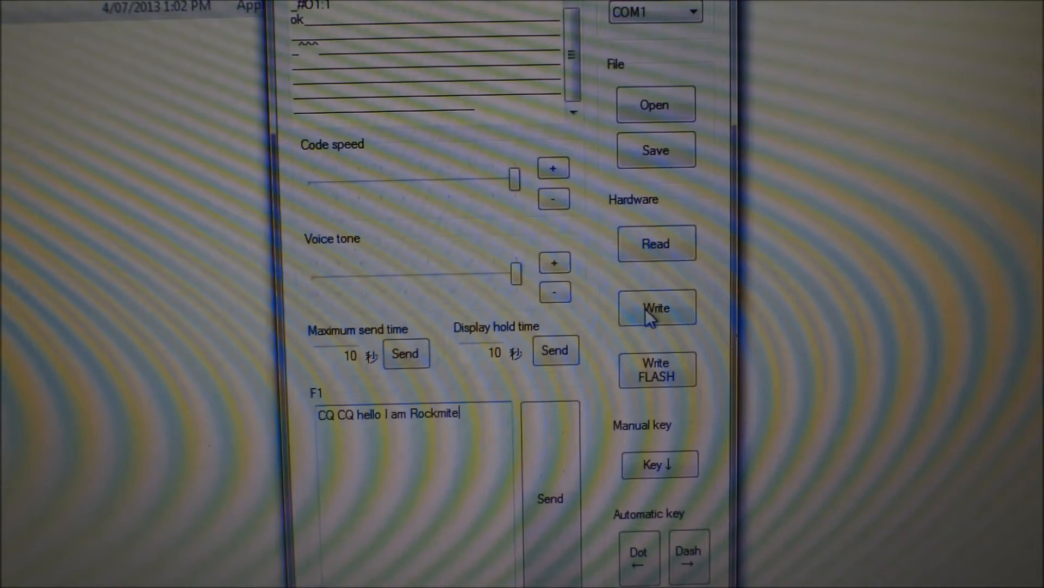
pyautogui.moveTo(645, 266)
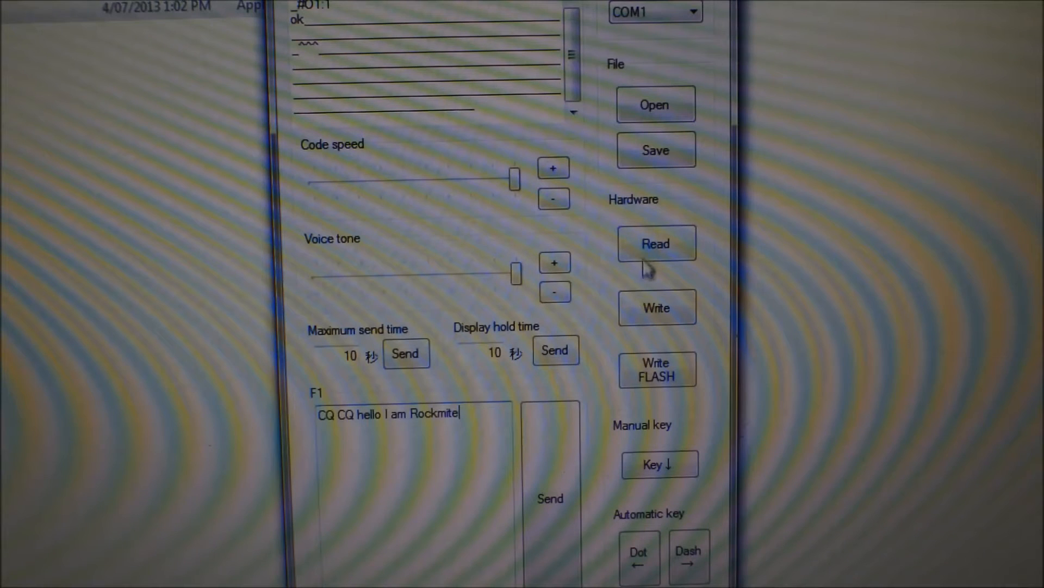
pyautogui.moveTo(637, 380)
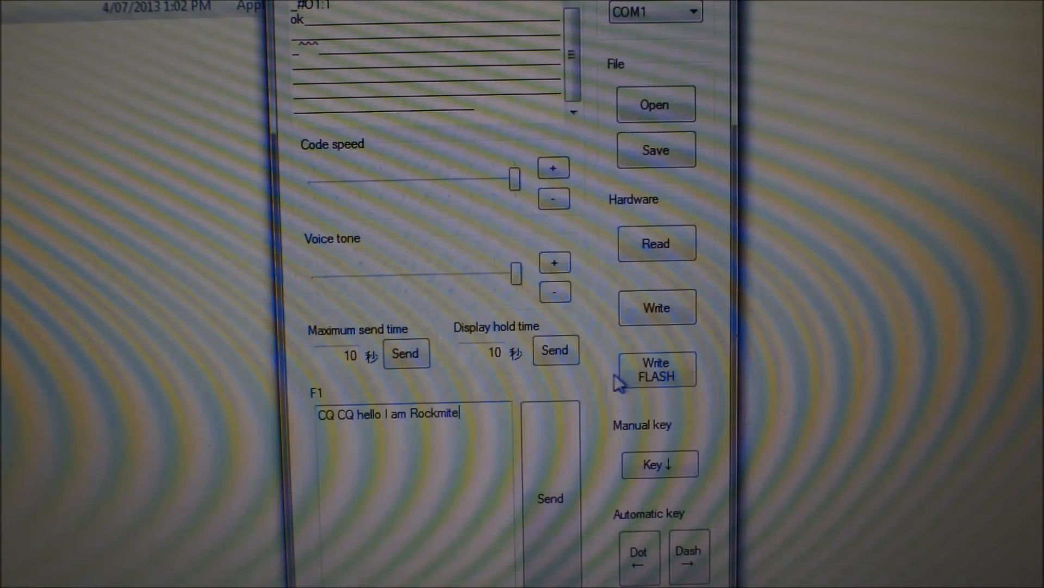
pyautogui.moveTo(613, 327)
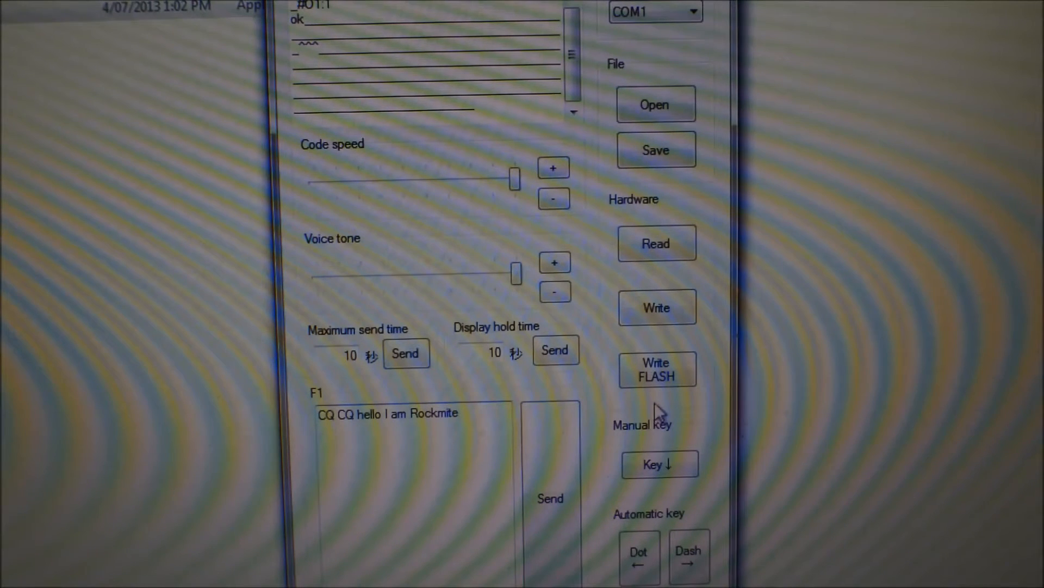
# Key the connected Rockmite manually so new keyed characters appear in the communication log.
pyautogui.click(659, 464)
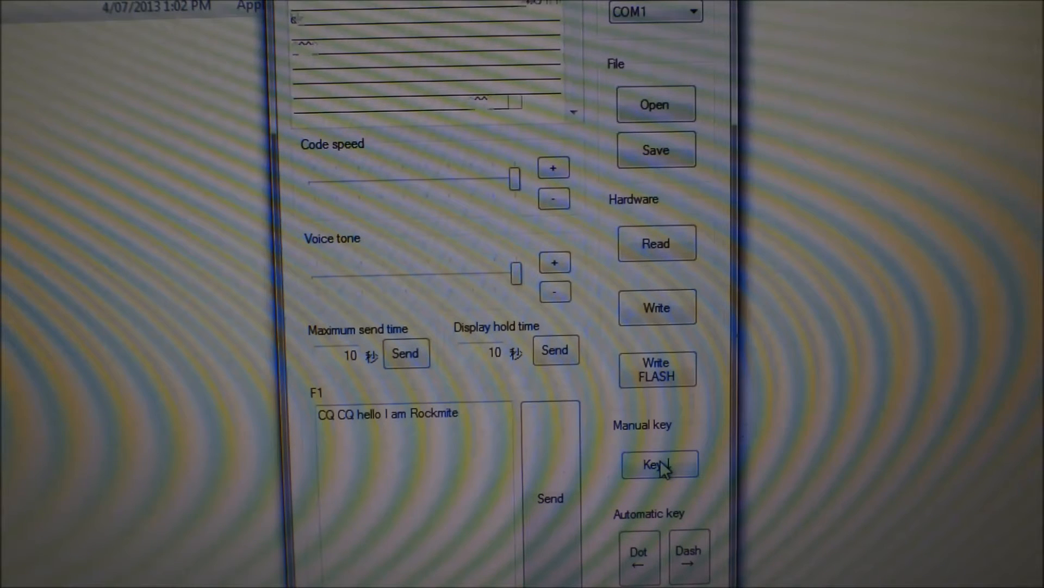